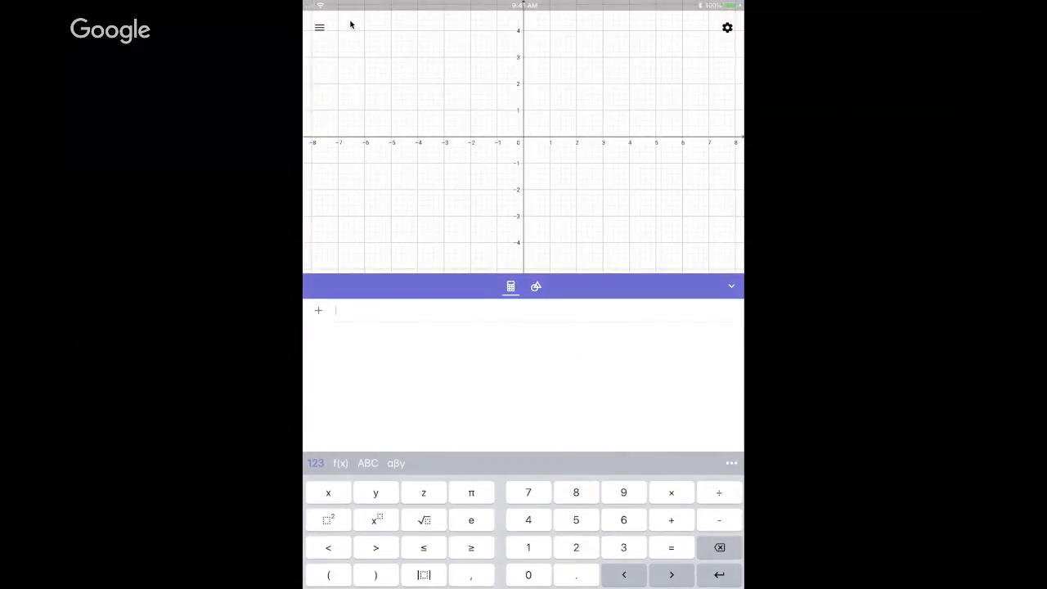
Step: Choose Exam Mode from the app's main menu
click(320, 28)
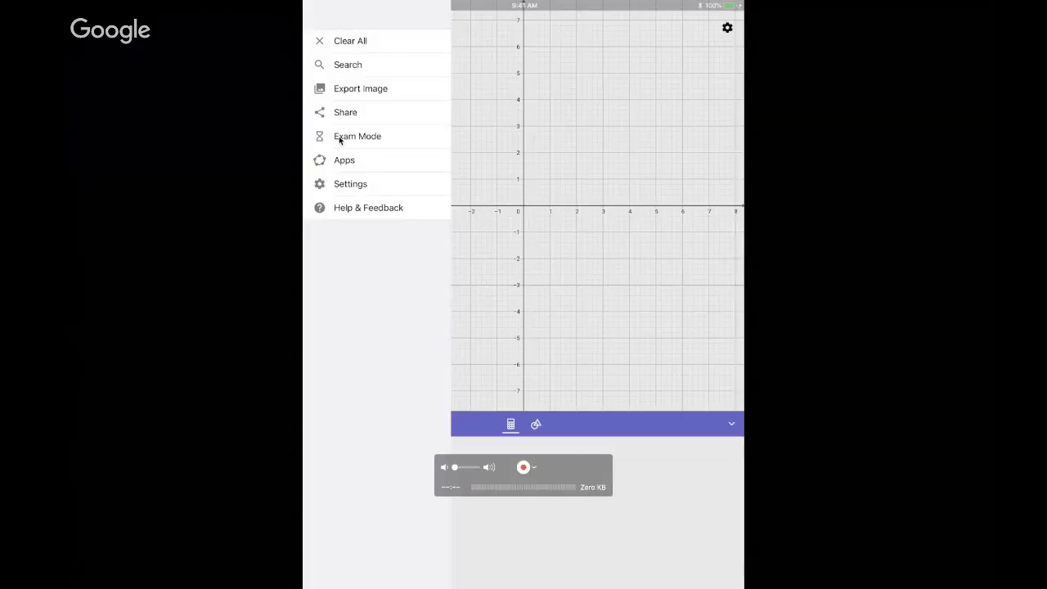
click(358, 135)
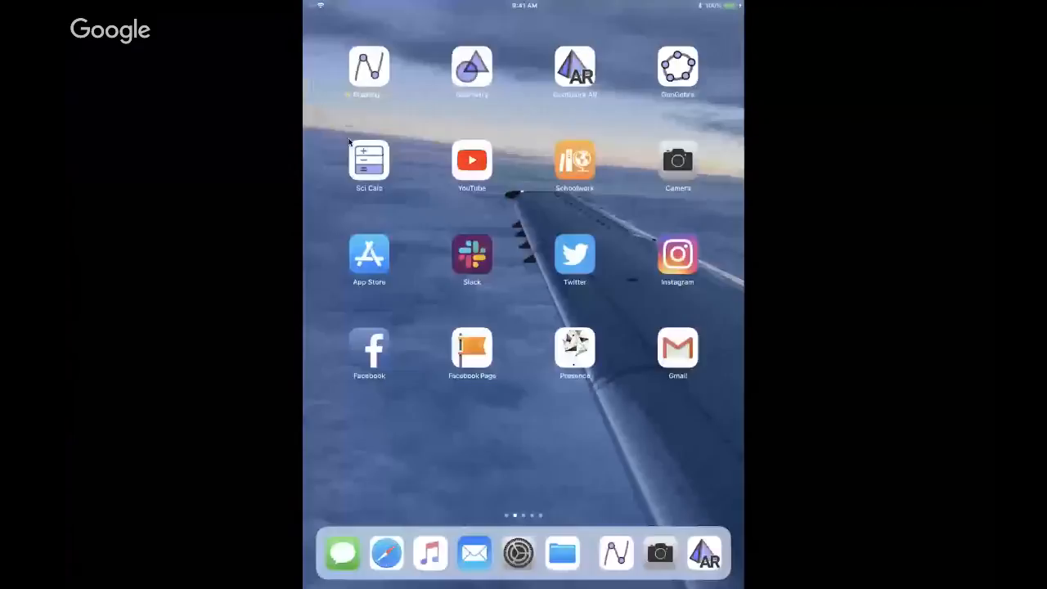
Step: Relaunch Graphing Calculator from its Home Screen icon
click(517, 553)
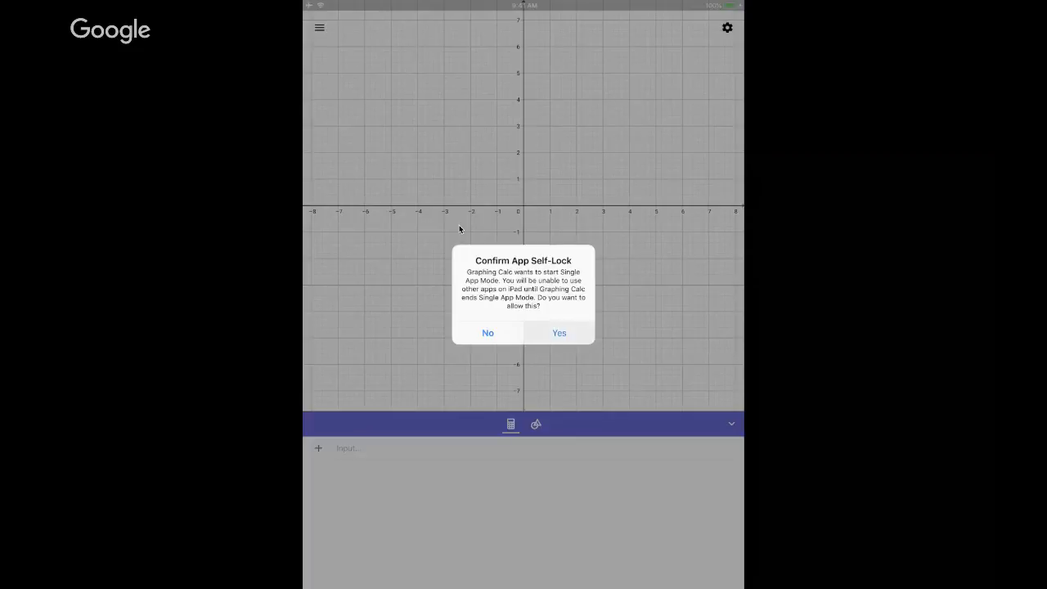
Step: Accept the app self-lock with Yes and press START to begin the exam
click(558, 333)
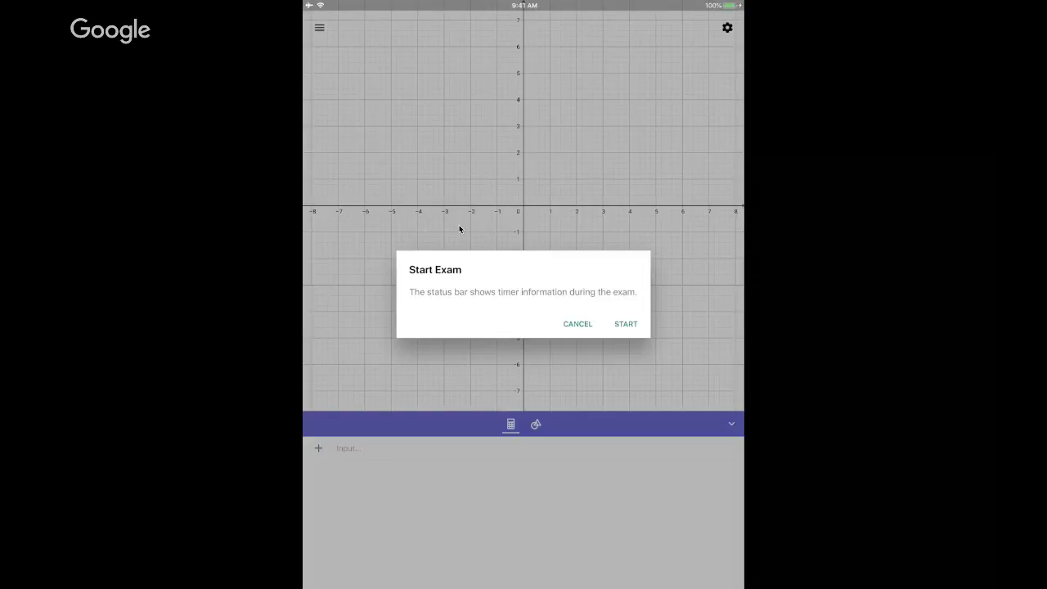
click(625, 323)
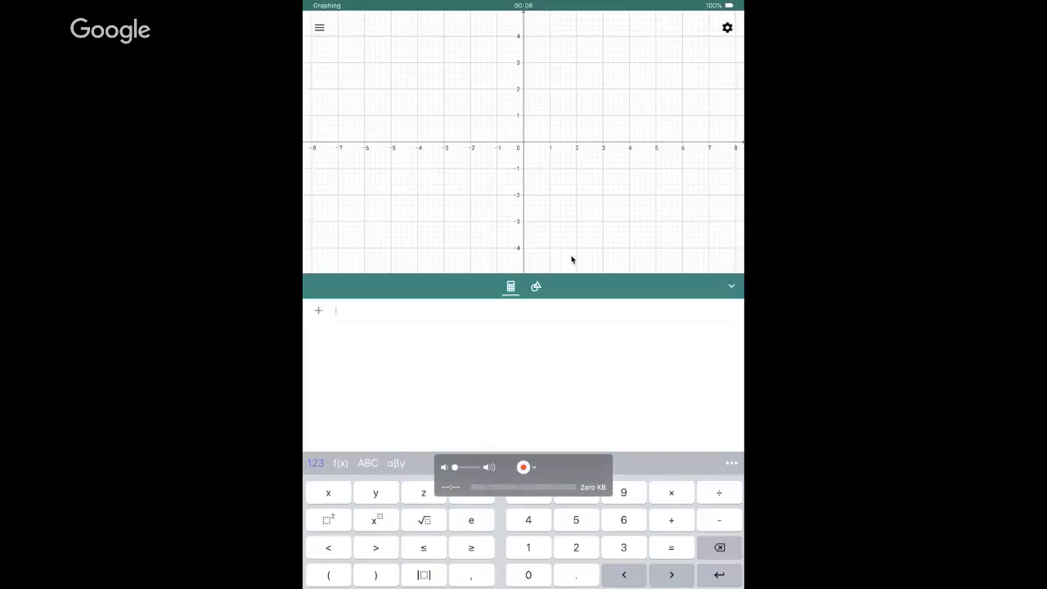
mouse_move(609, 408)
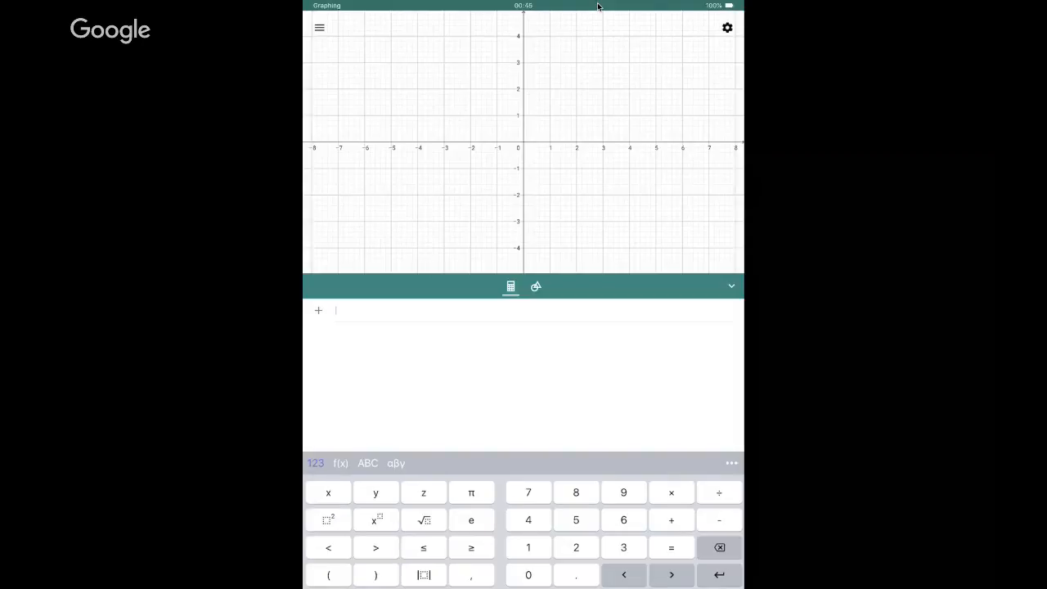
Step: Increase the Font Size under Settings' General tab
click(320, 27)
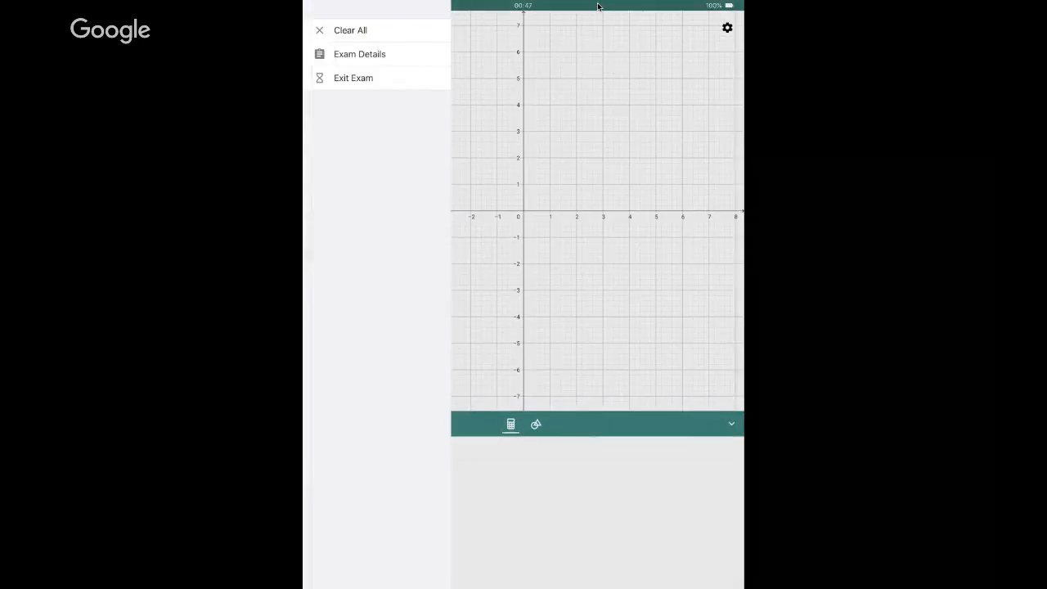
click(319, 27)
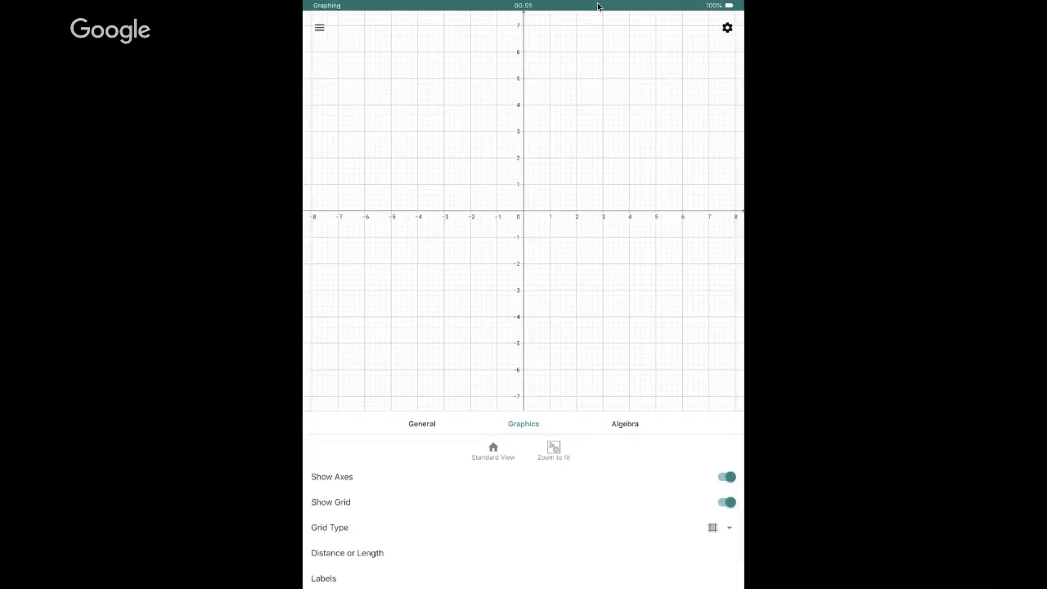
click(421, 423)
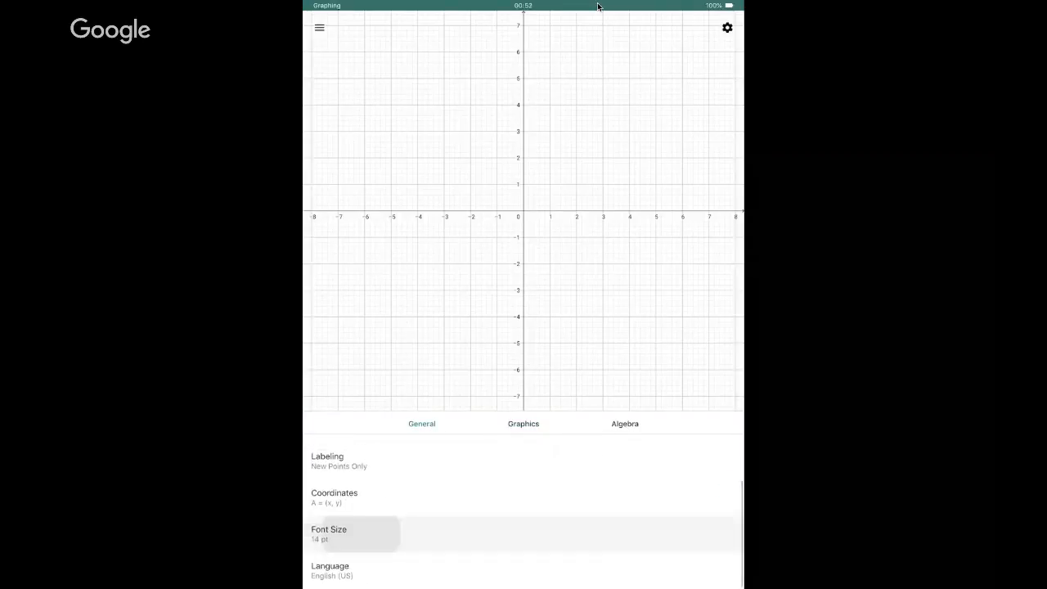
click(329, 533)
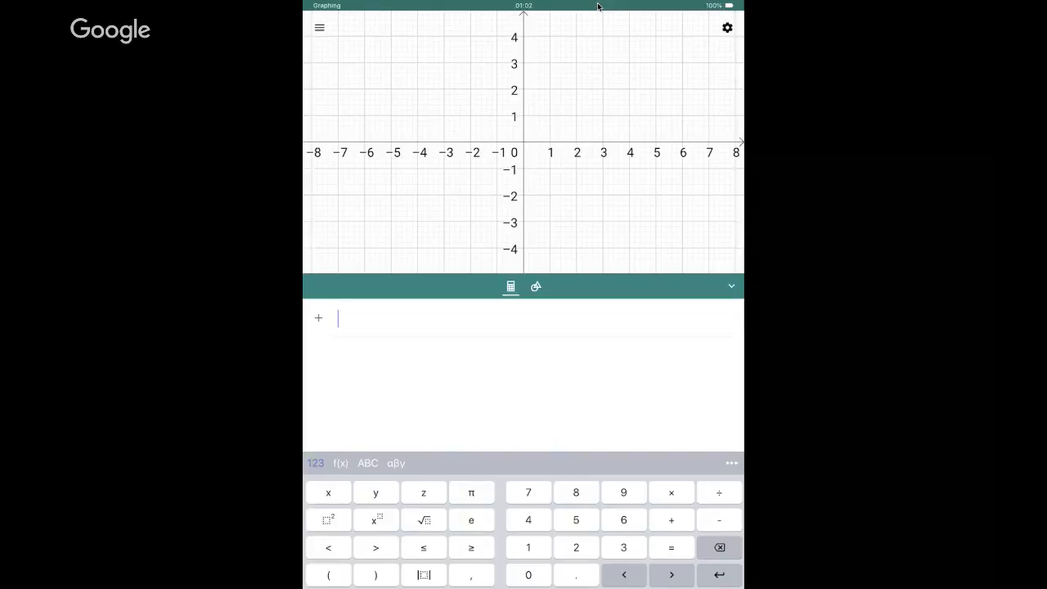
Step: Enter the function 1000000(1+0.035/365)^(365x) in the Algebra input
text(1000)
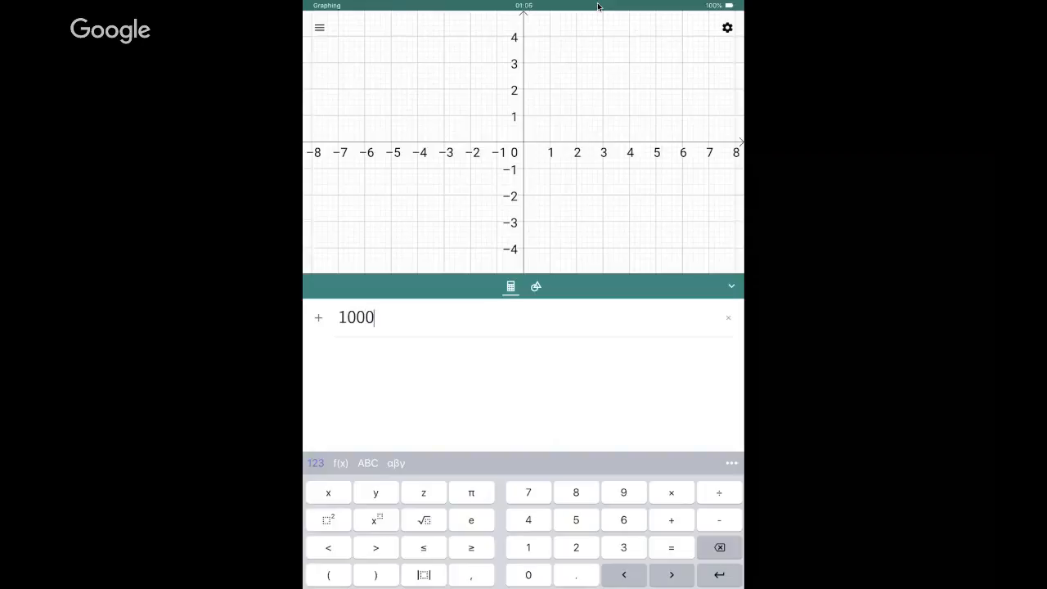
text(000(1 + .035)
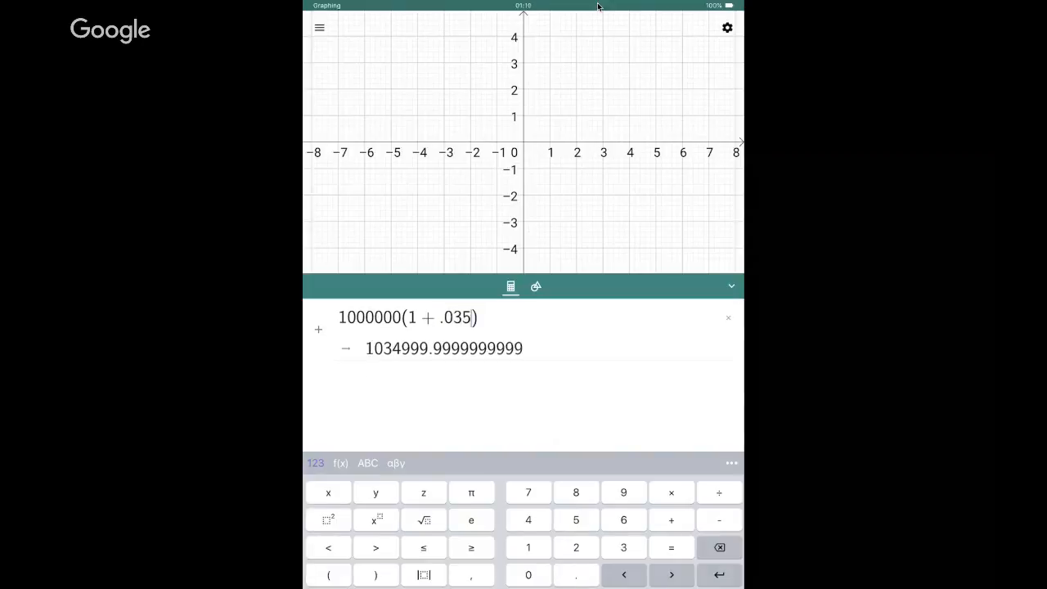
text(/365)
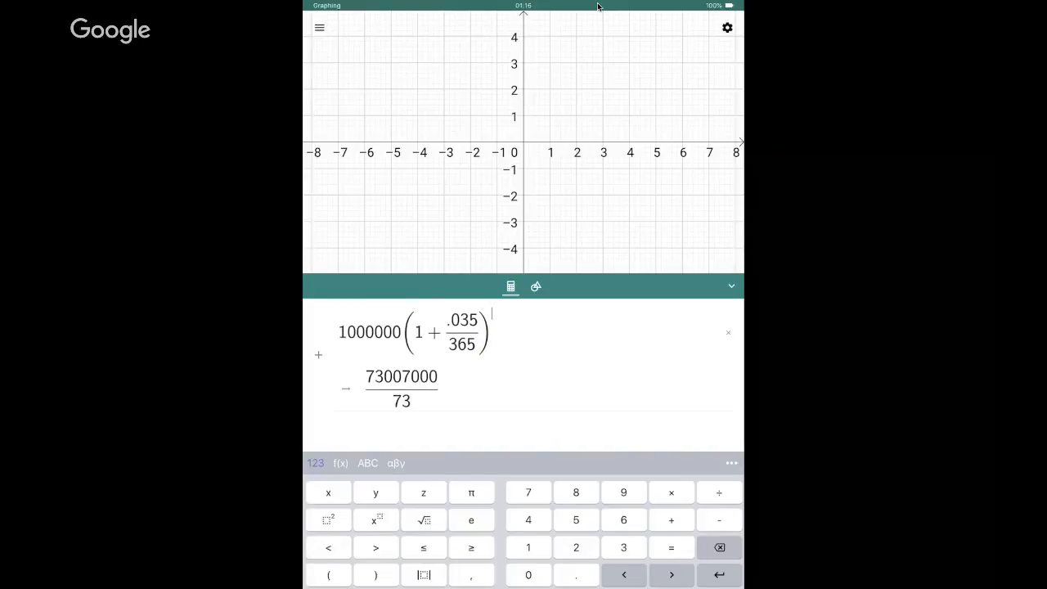
text(365x)
text(y)
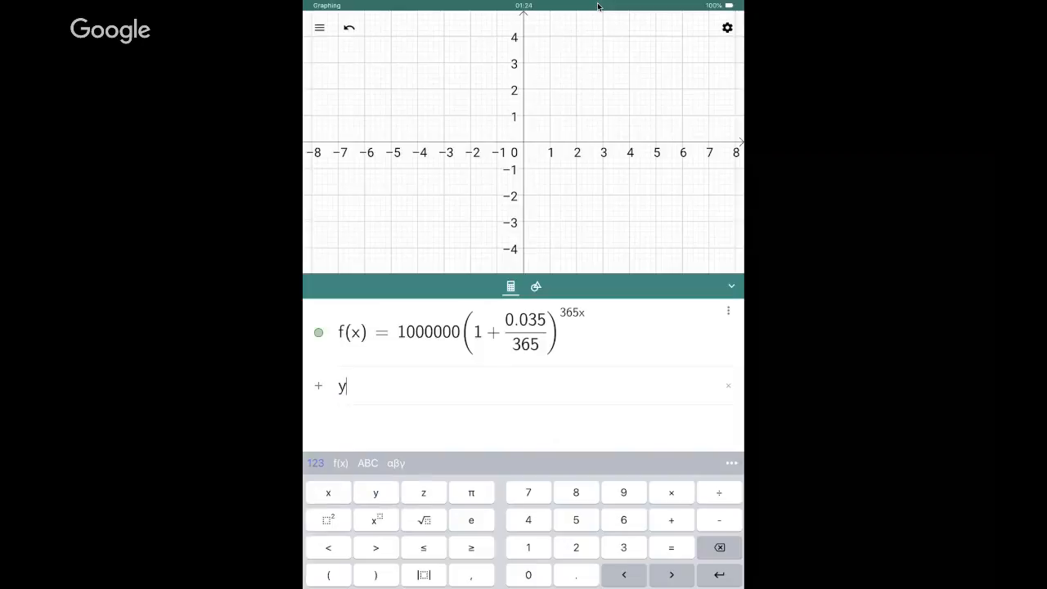
Step: Add the horizontal line y = 1500000 and fit the graph to view
text(=15)
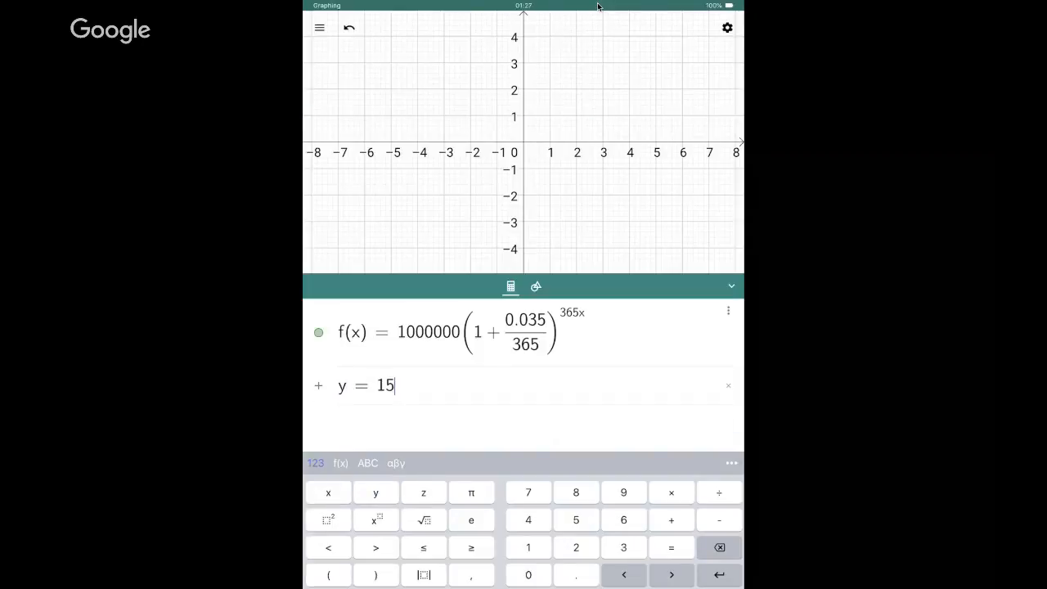
text(00000)
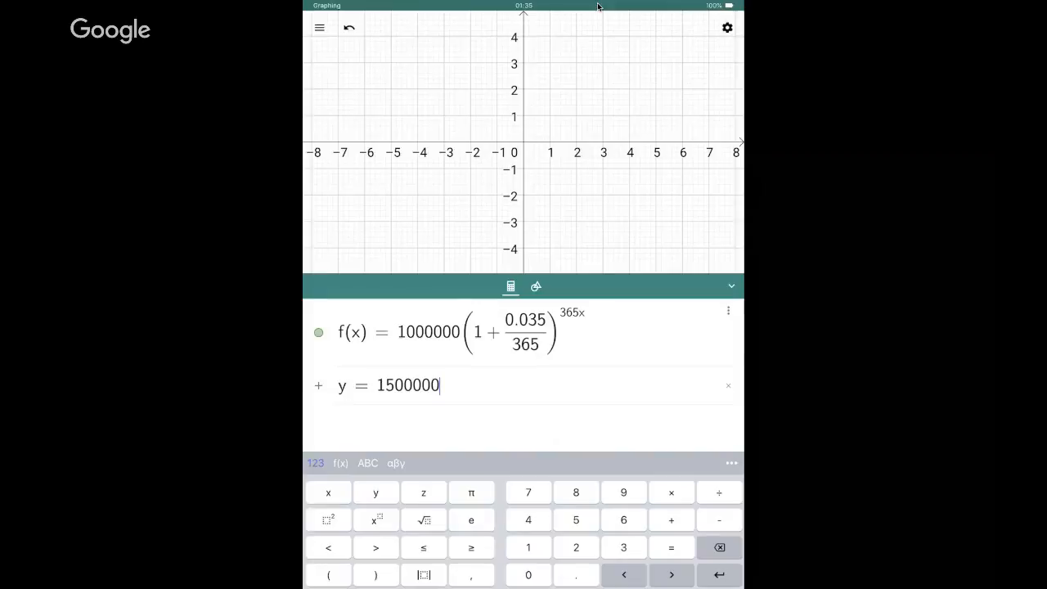
key(enter)
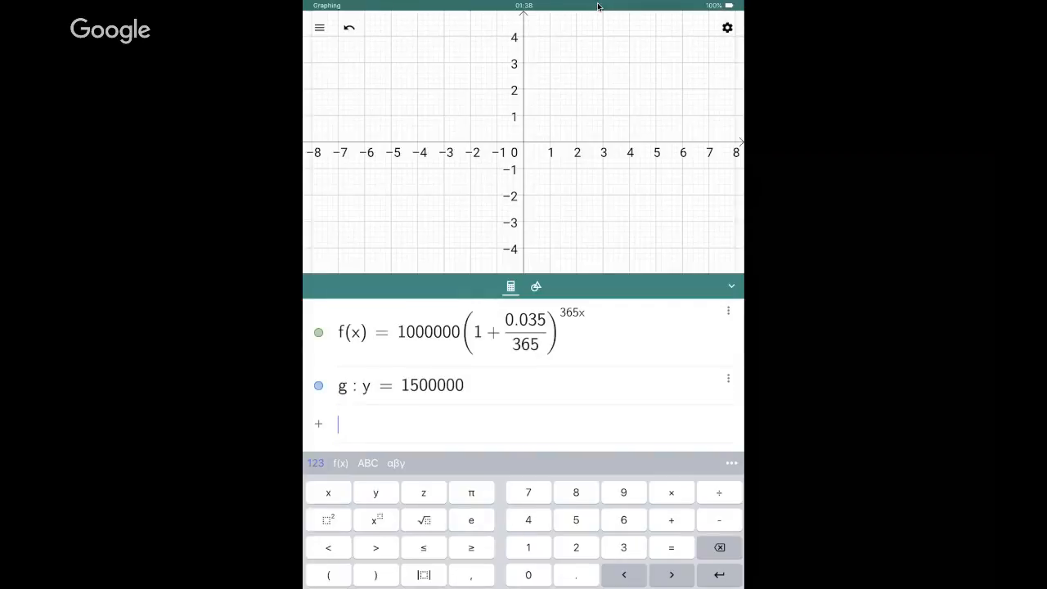
click(727, 27)
text(6)
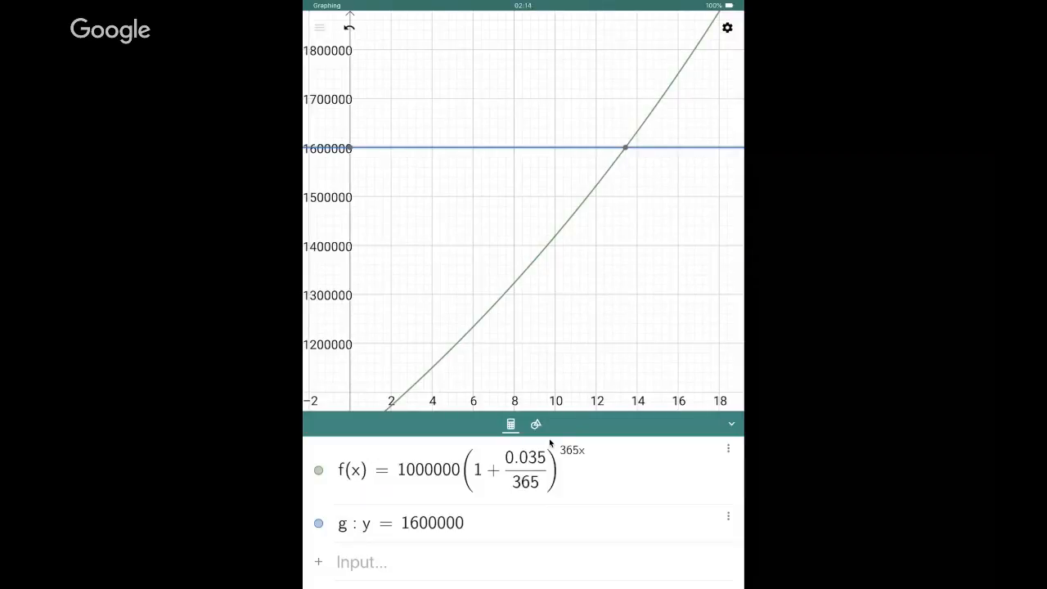
Step: Open the hamburger menu over the intersecting graph
click(319, 27)
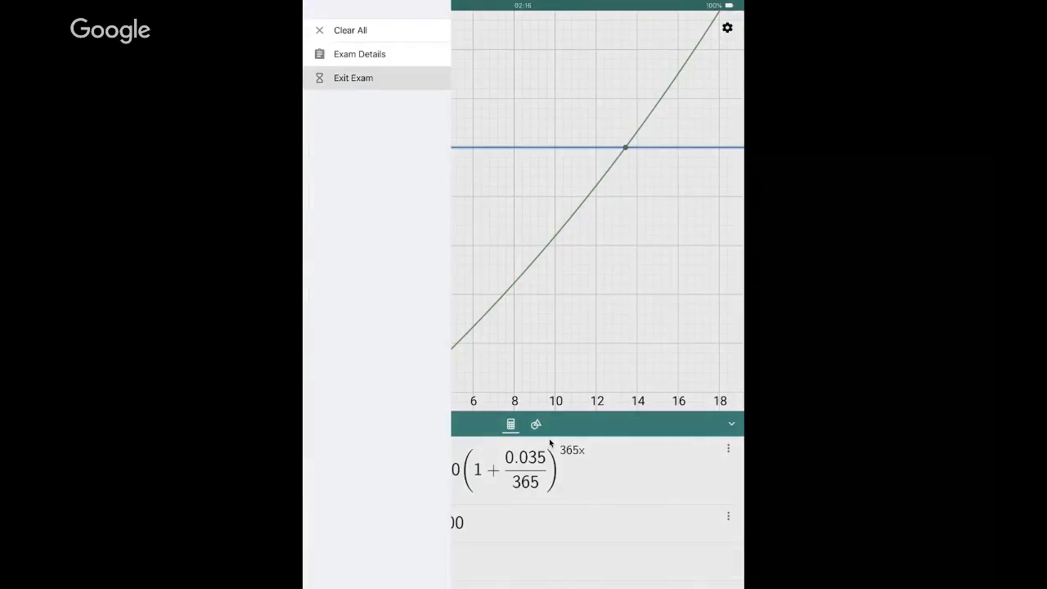
Step: Choose Exit Exam from the menu
click(353, 78)
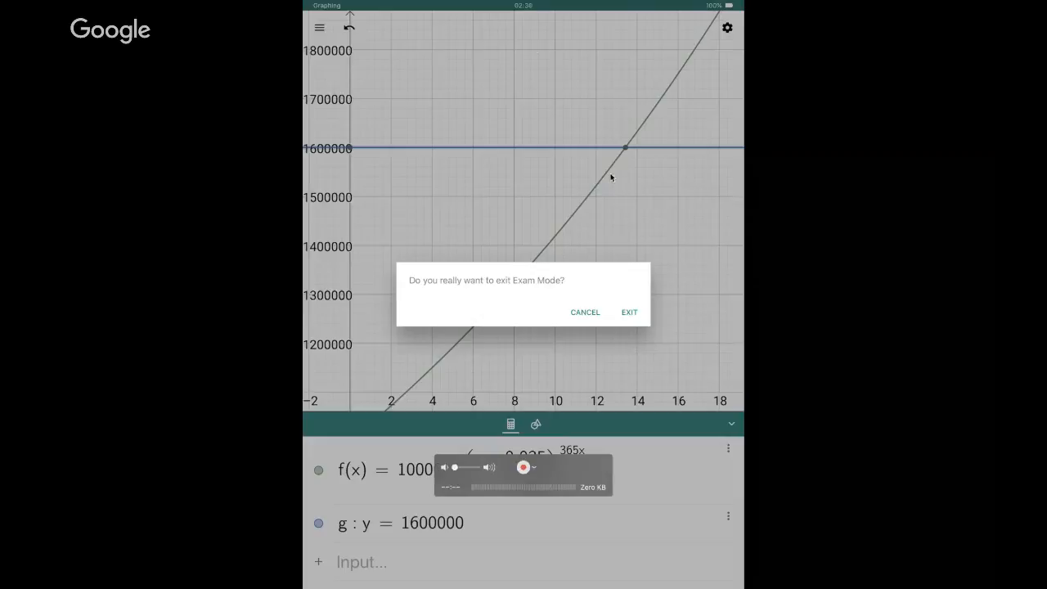
mouse_move(535, 44)
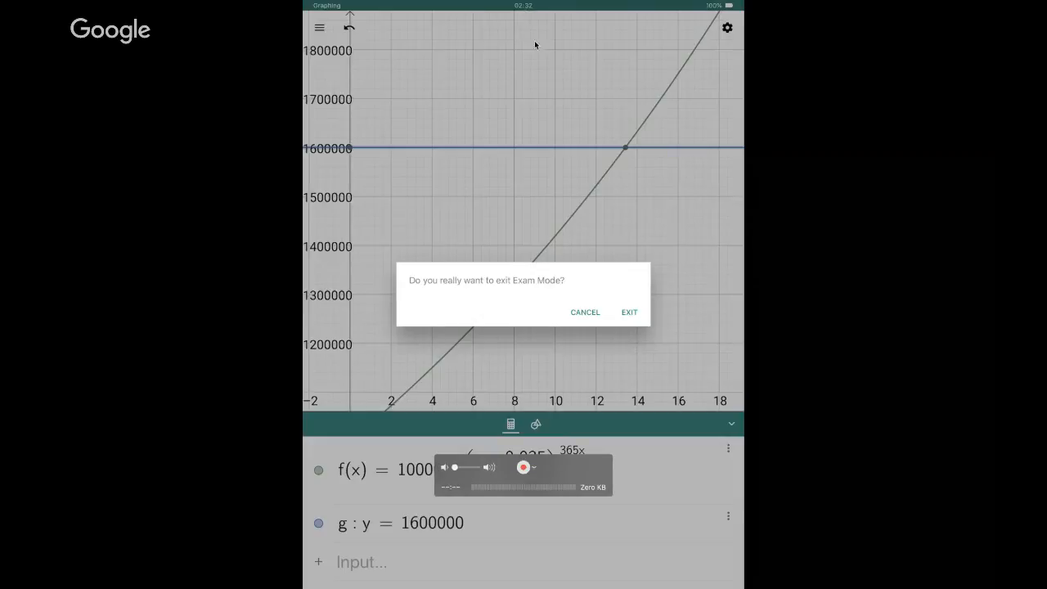
mouse_move(533, 16)
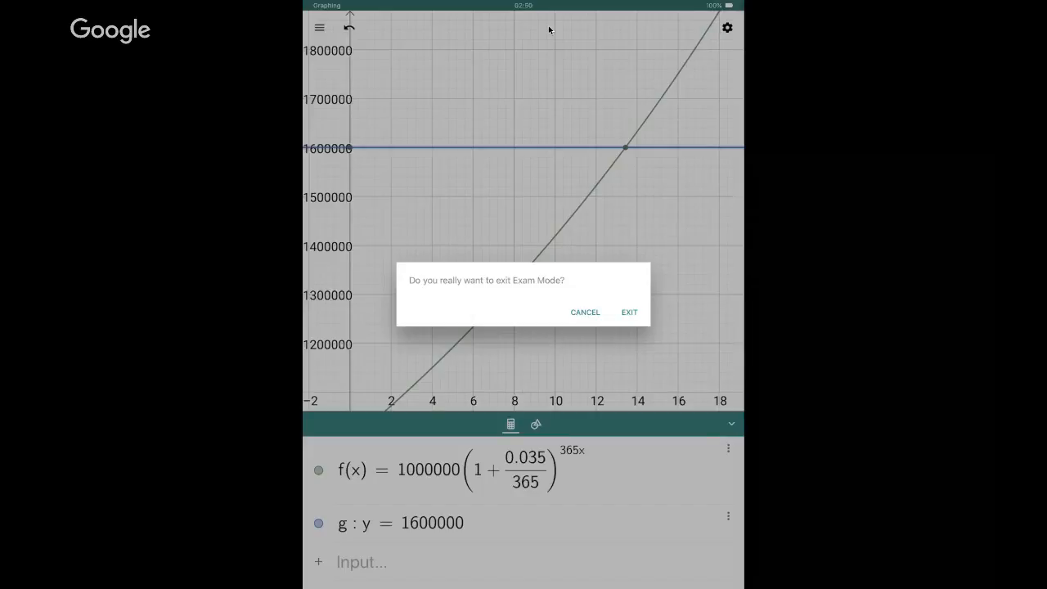
Step: Confirm EXIT, dismiss the 02:52 exam report, and open its screenshot in Photos
click(629, 312)
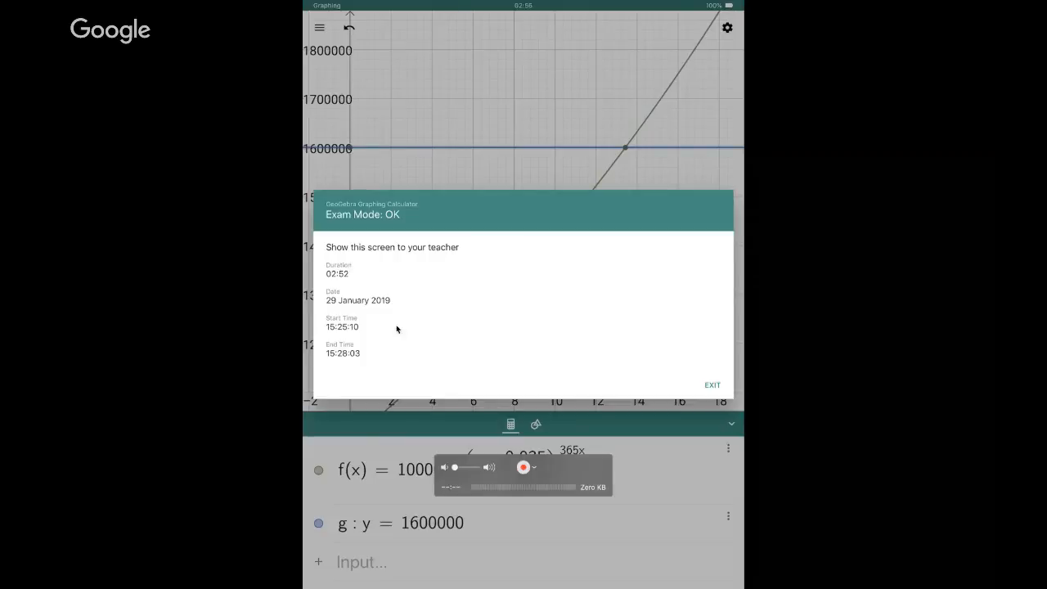
mouse_move(339, 335)
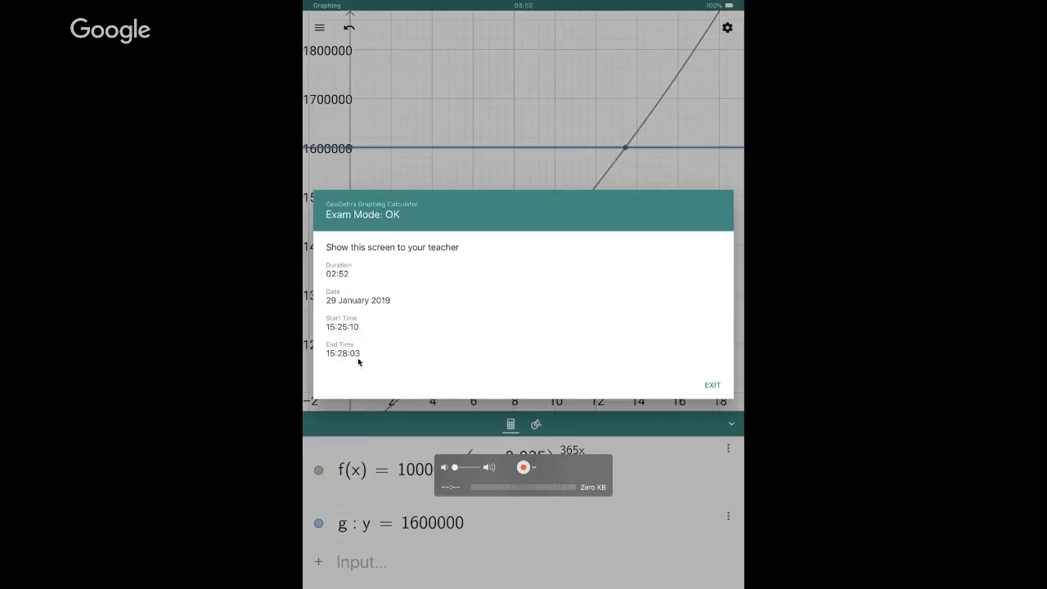
mouse_move(395, 381)
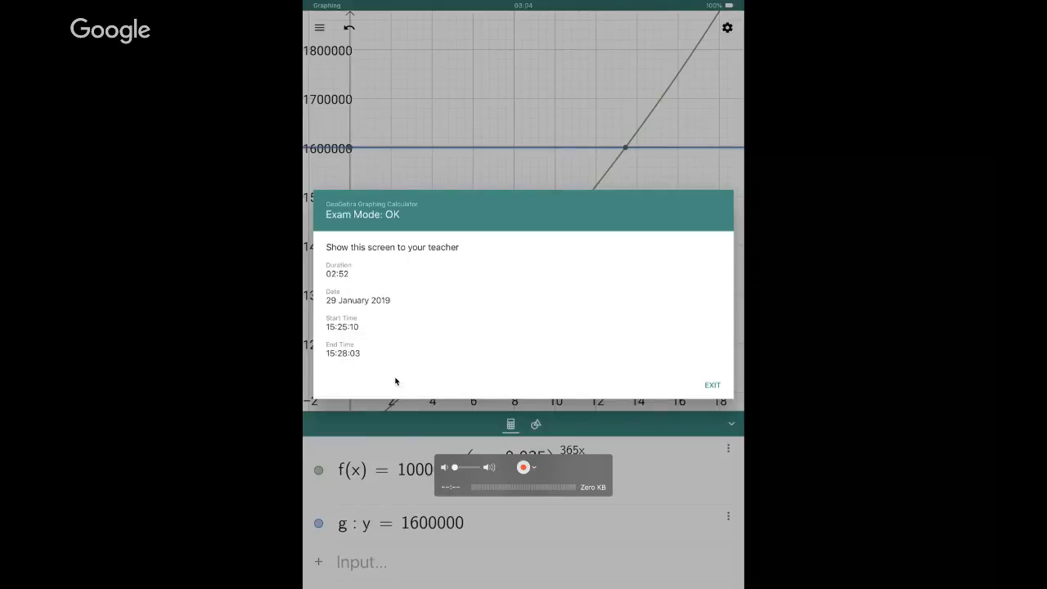
click(711, 385)
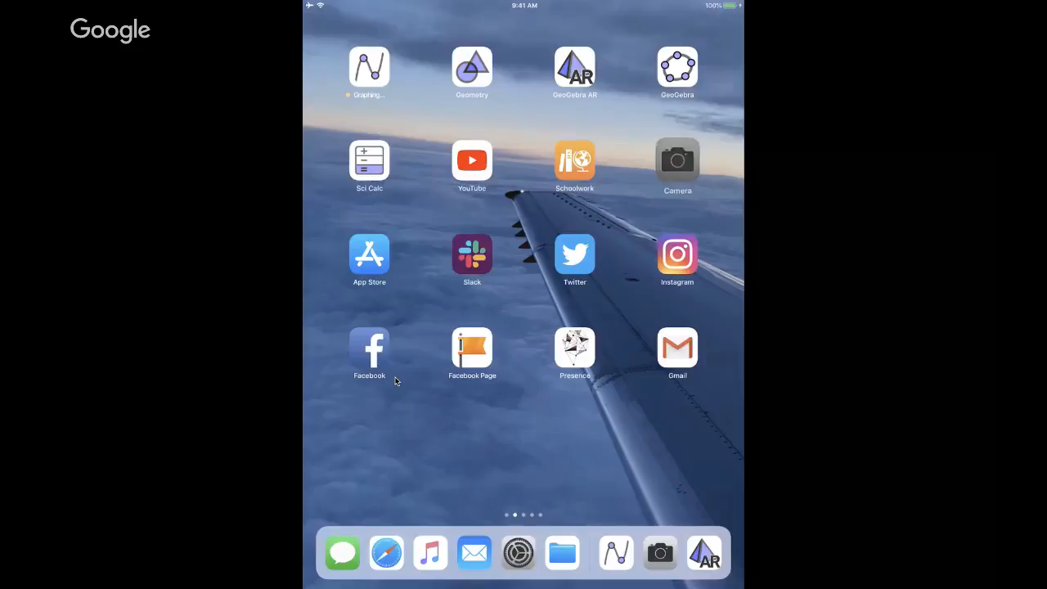
click(369, 68)
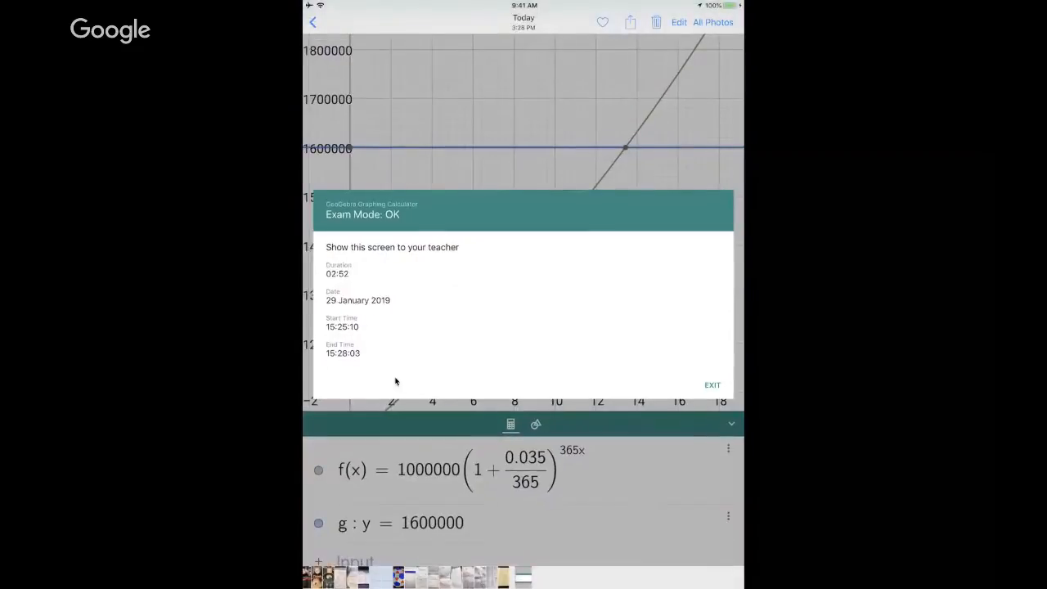